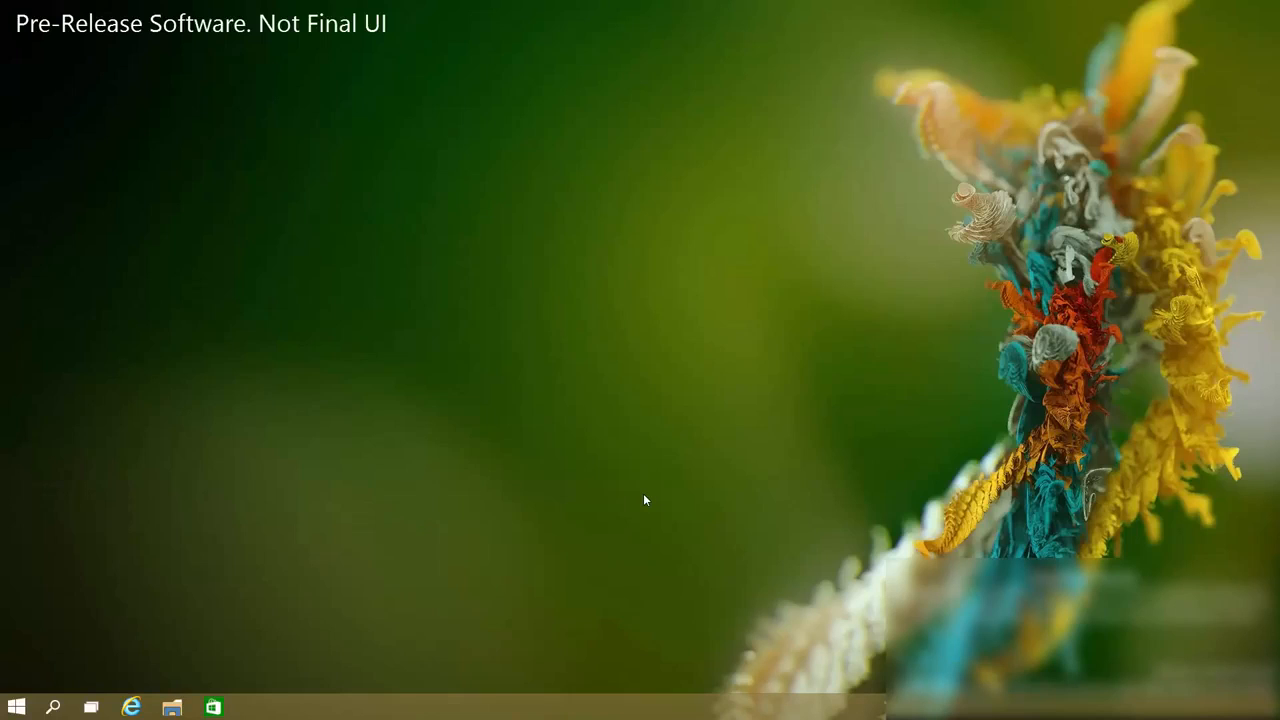
mouse_move(558, 416)
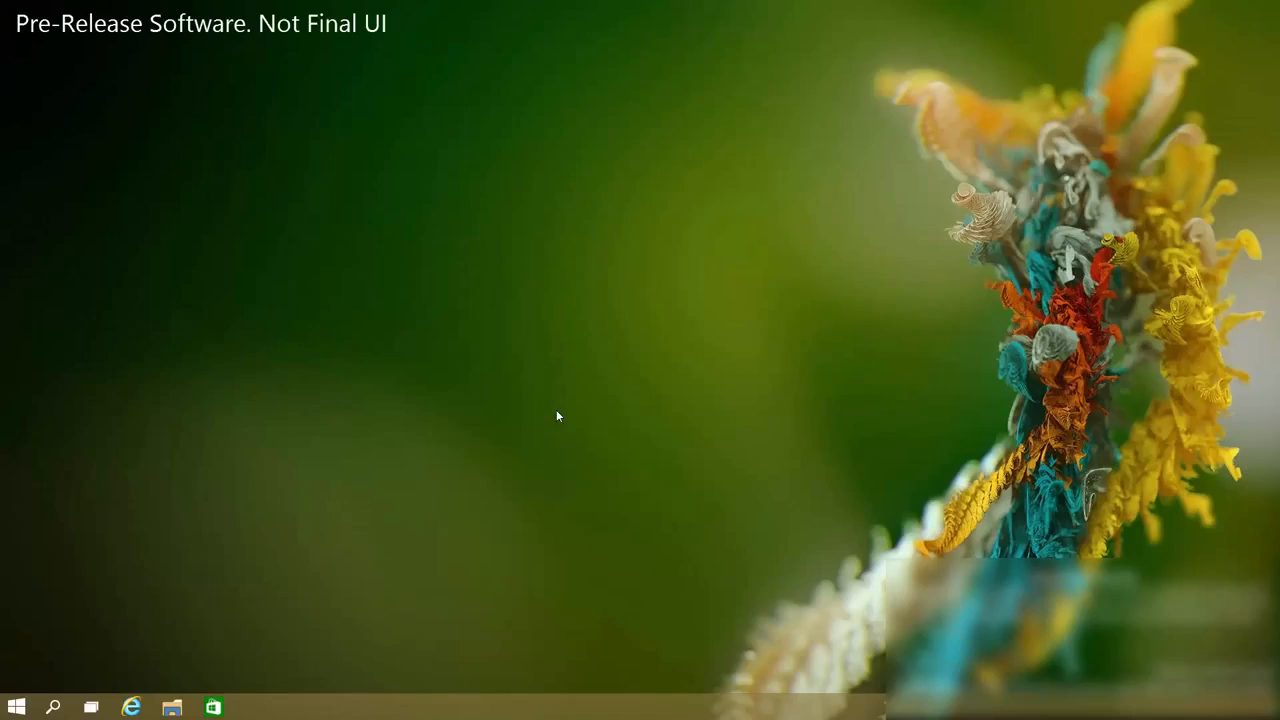
Bring up the Cortana panel from the taskbar search icon on the Windows 10 desktop
click(52, 708)
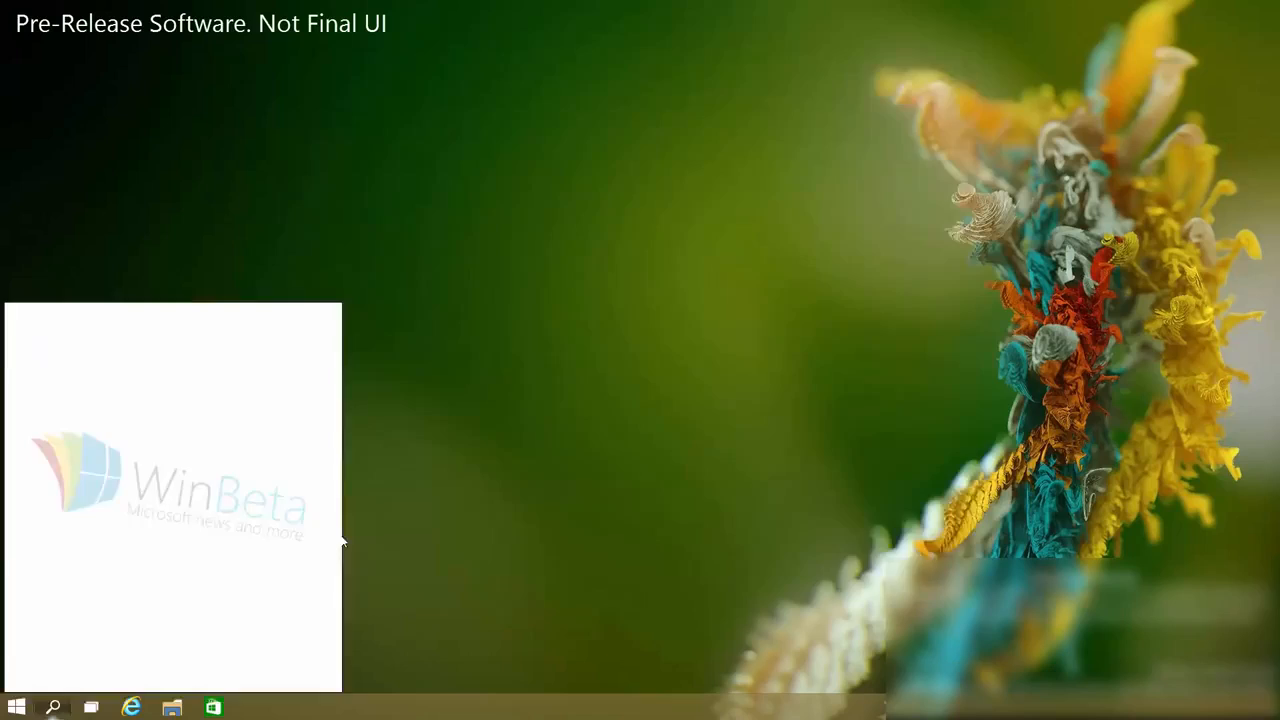
Start listening and ask for today's schedule, getting a calendar answer with no appointments
click(254, 708)
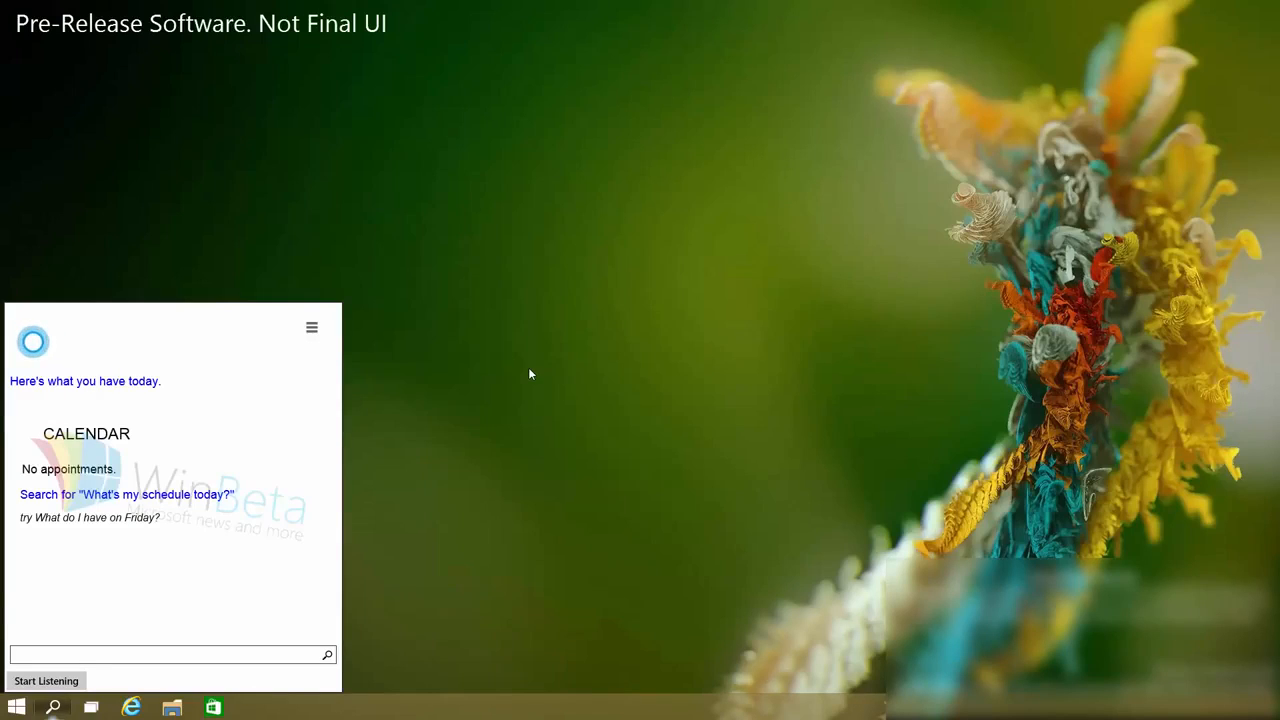
mouse_move(476, 414)
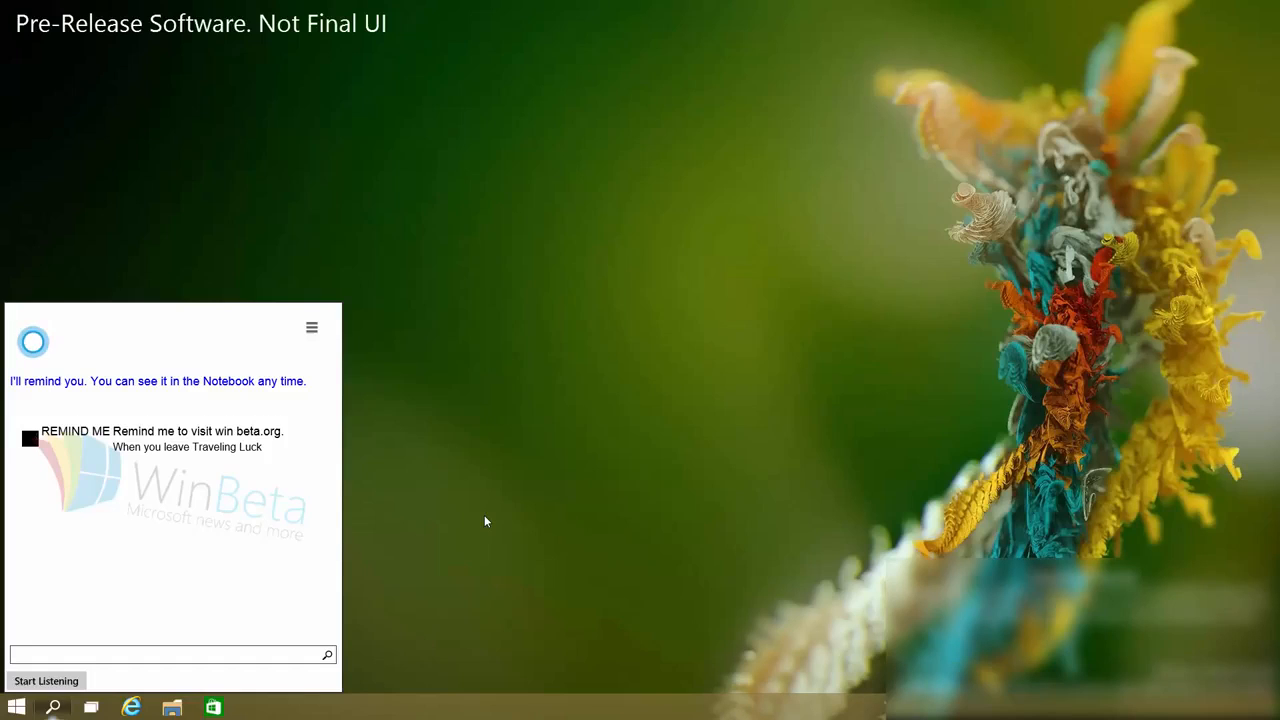
mouse_move(156, 672)
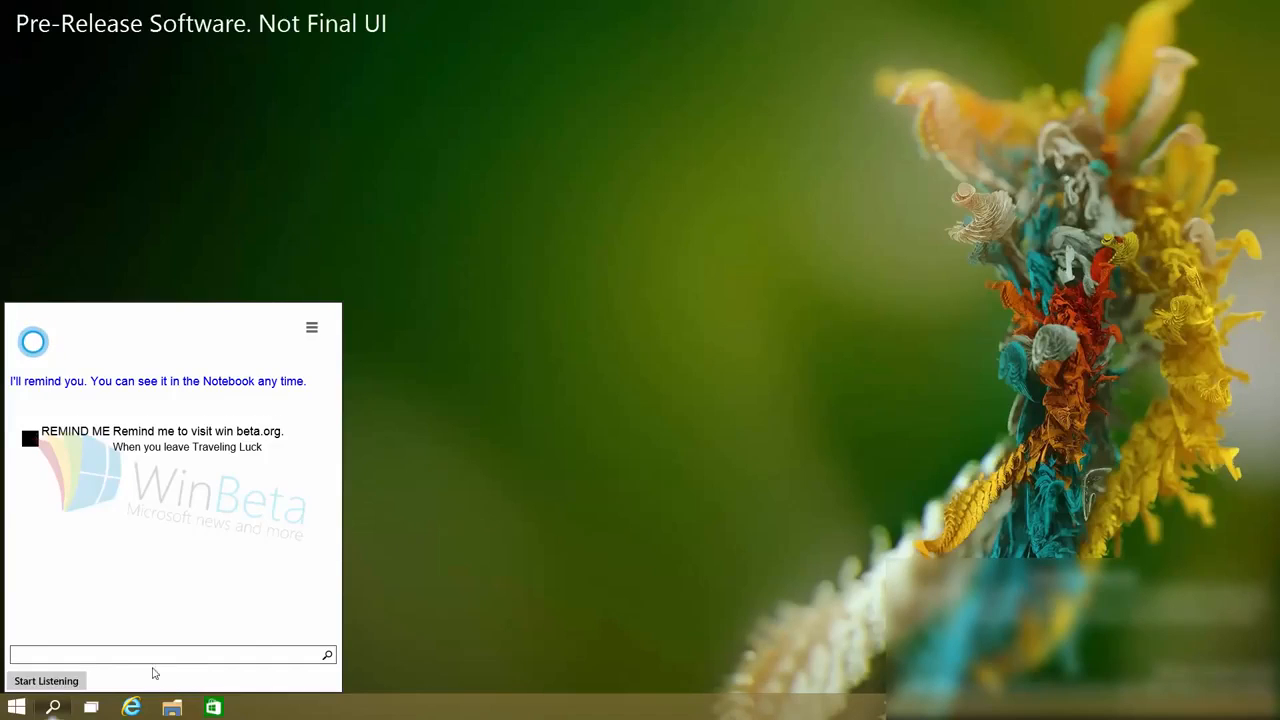
mouse_move(450, 468)
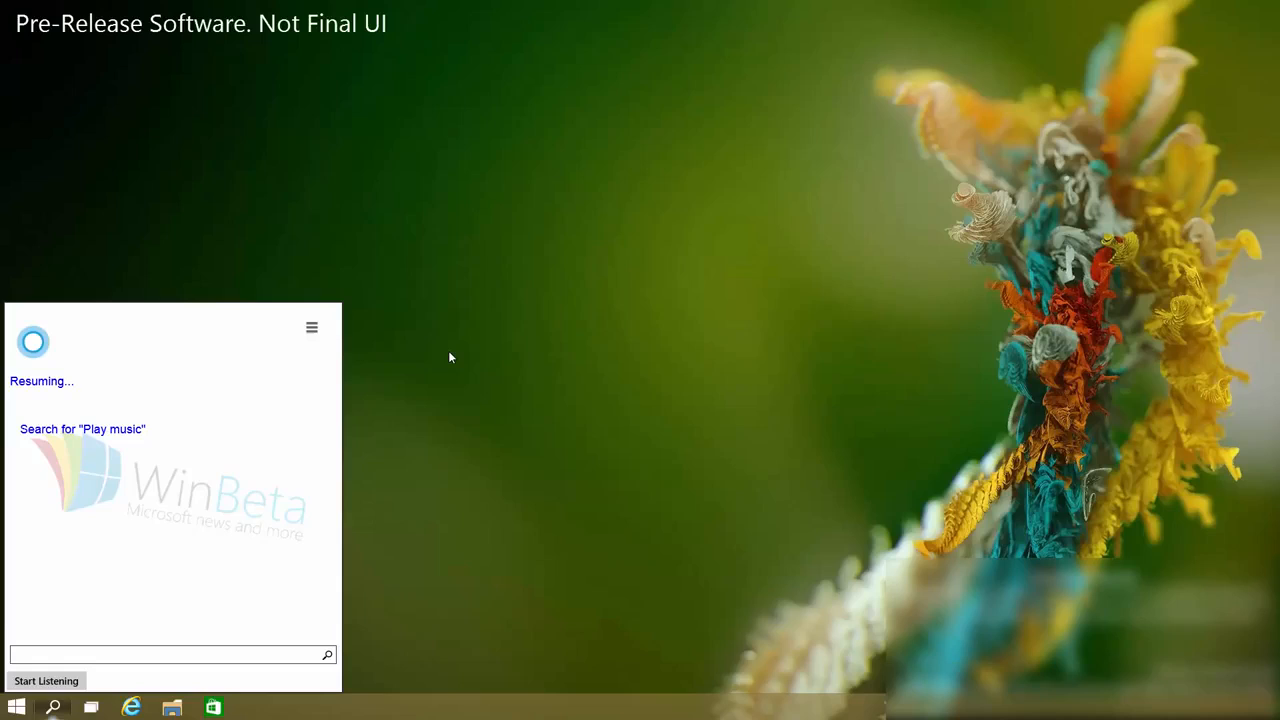
mouse_move(56, 572)
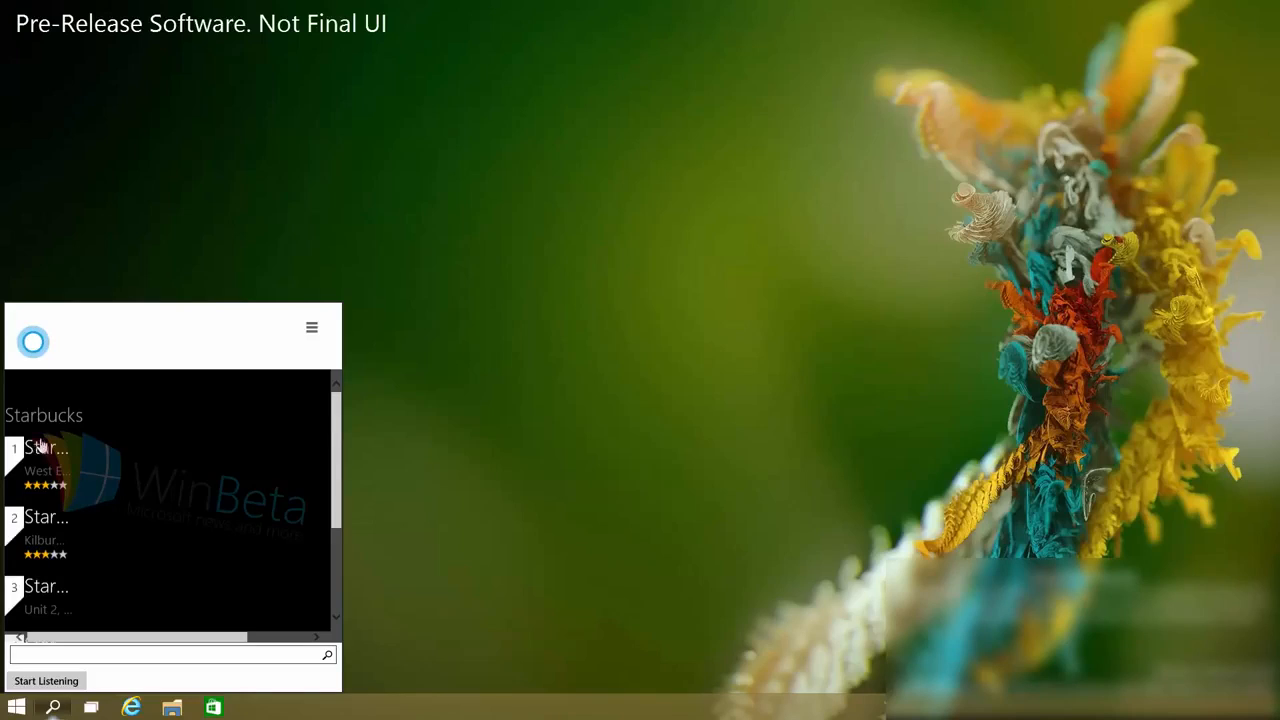
mouse_move(790, 190)
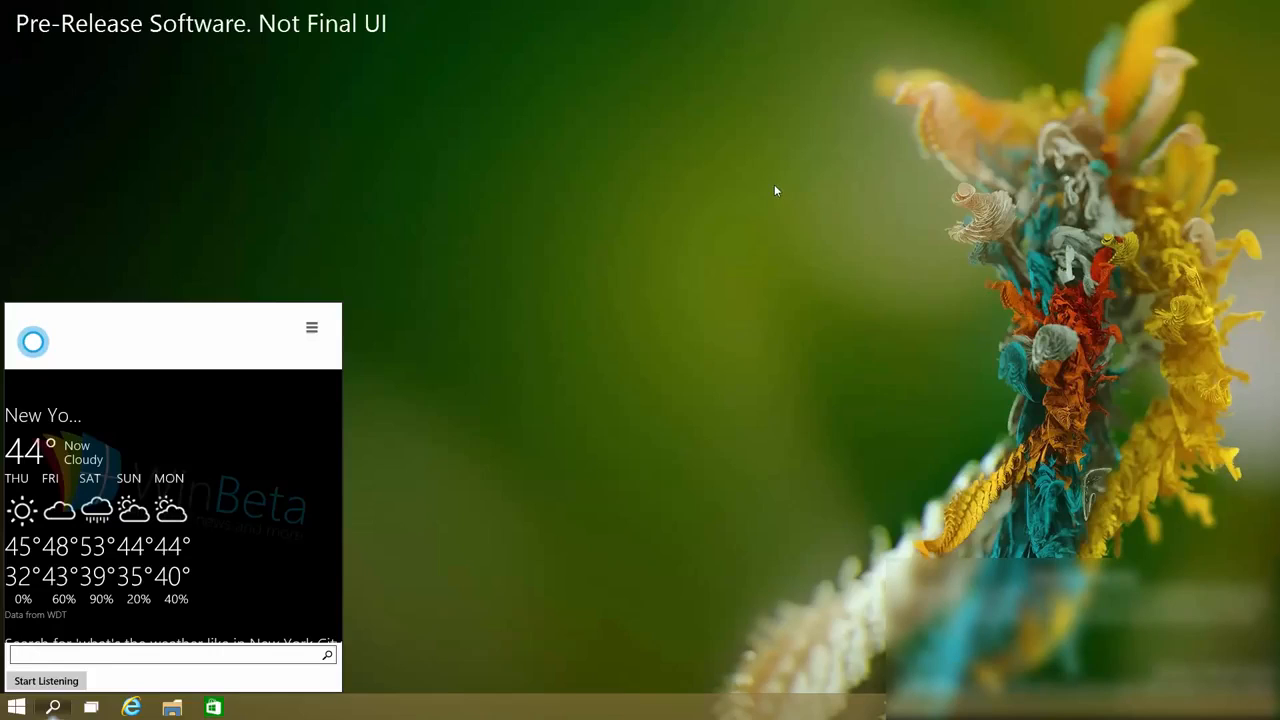
mouse_move(764, 192)
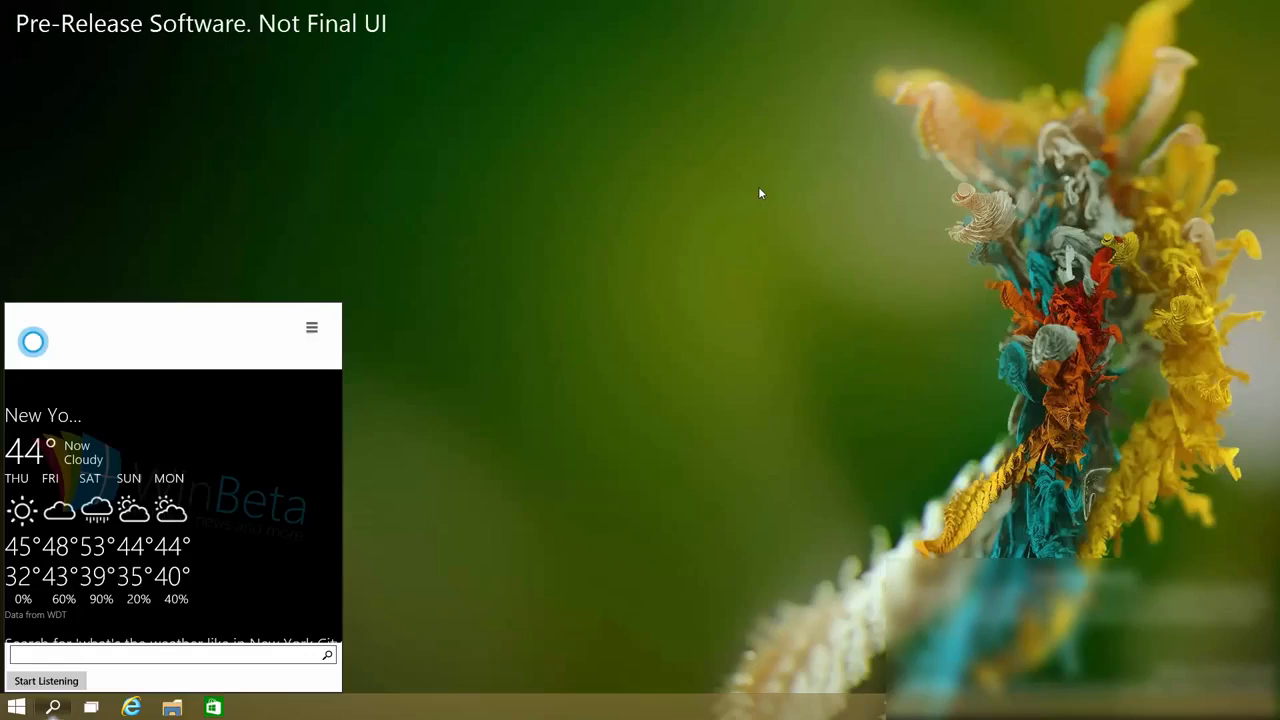
mouse_move(744, 196)
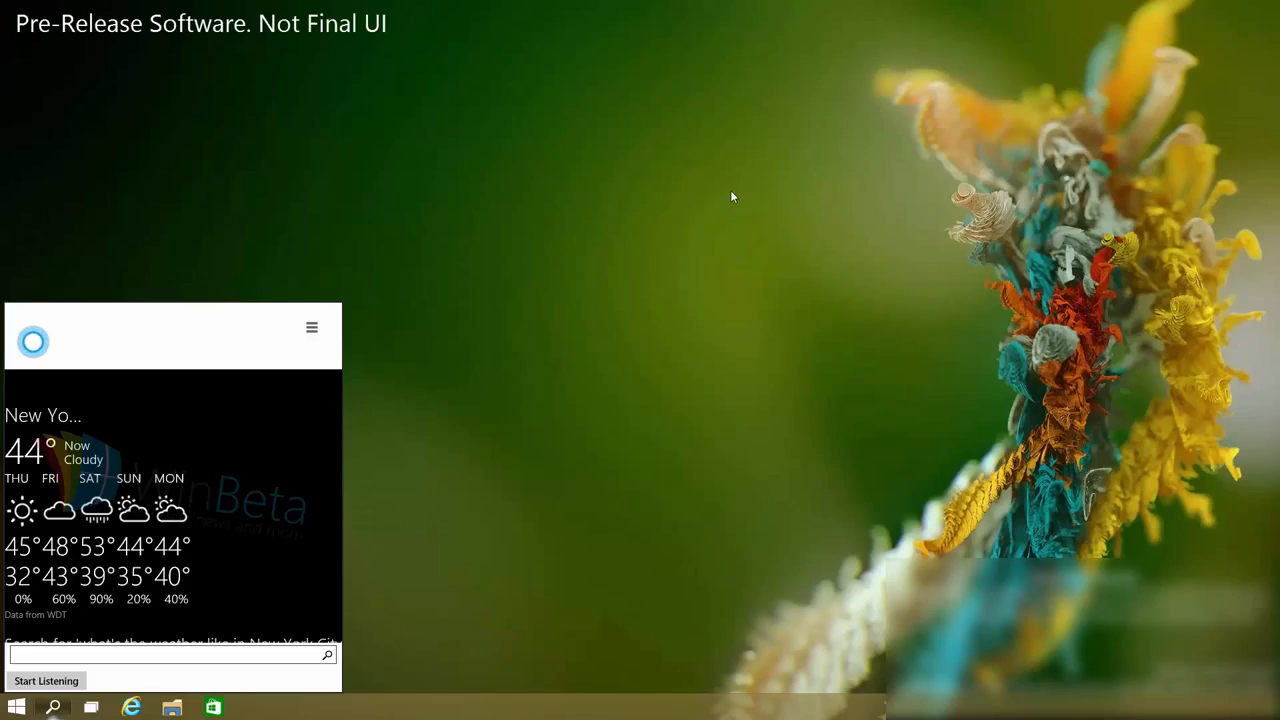
mouse_move(728, 198)
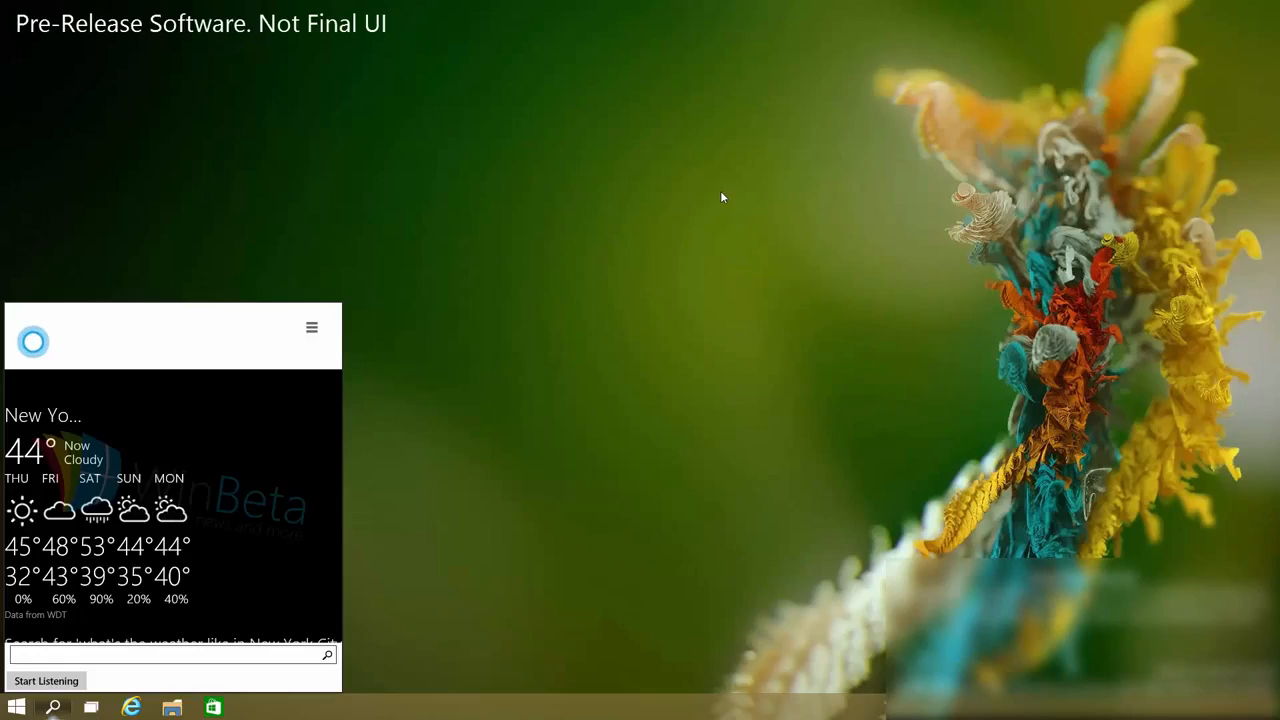
mouse_move(718, 198)
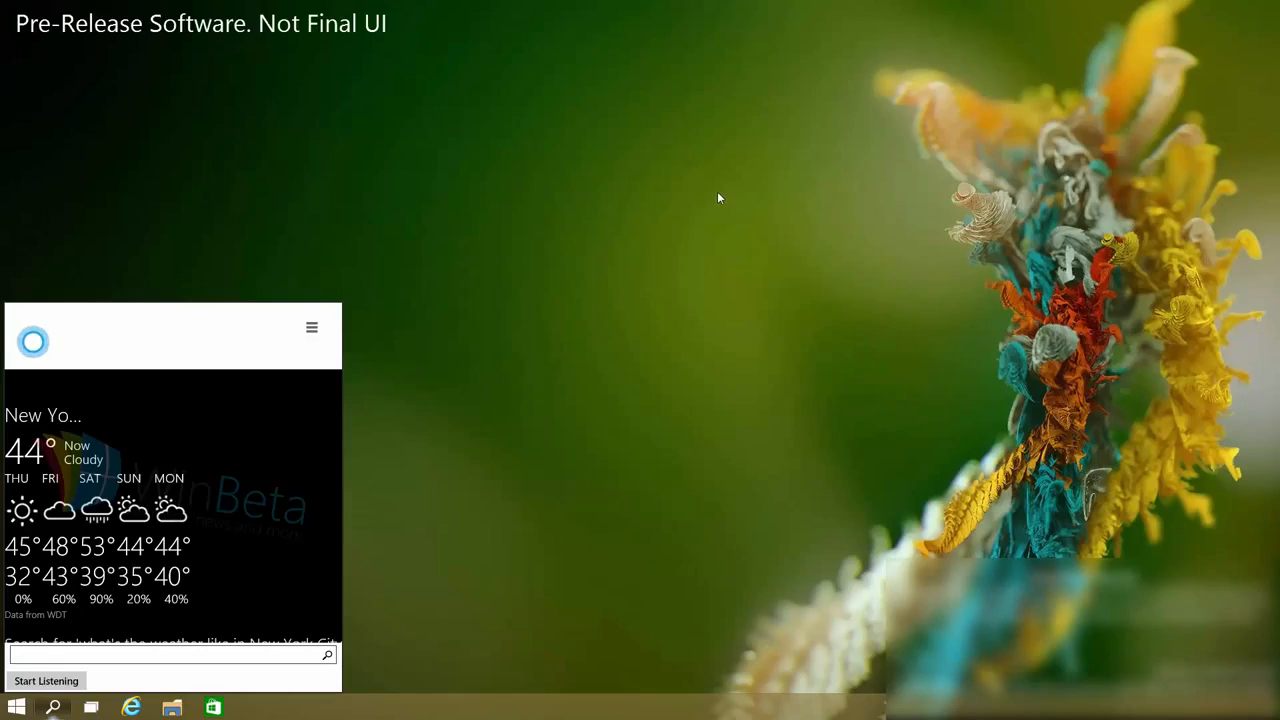
mouse_move(714, 198)
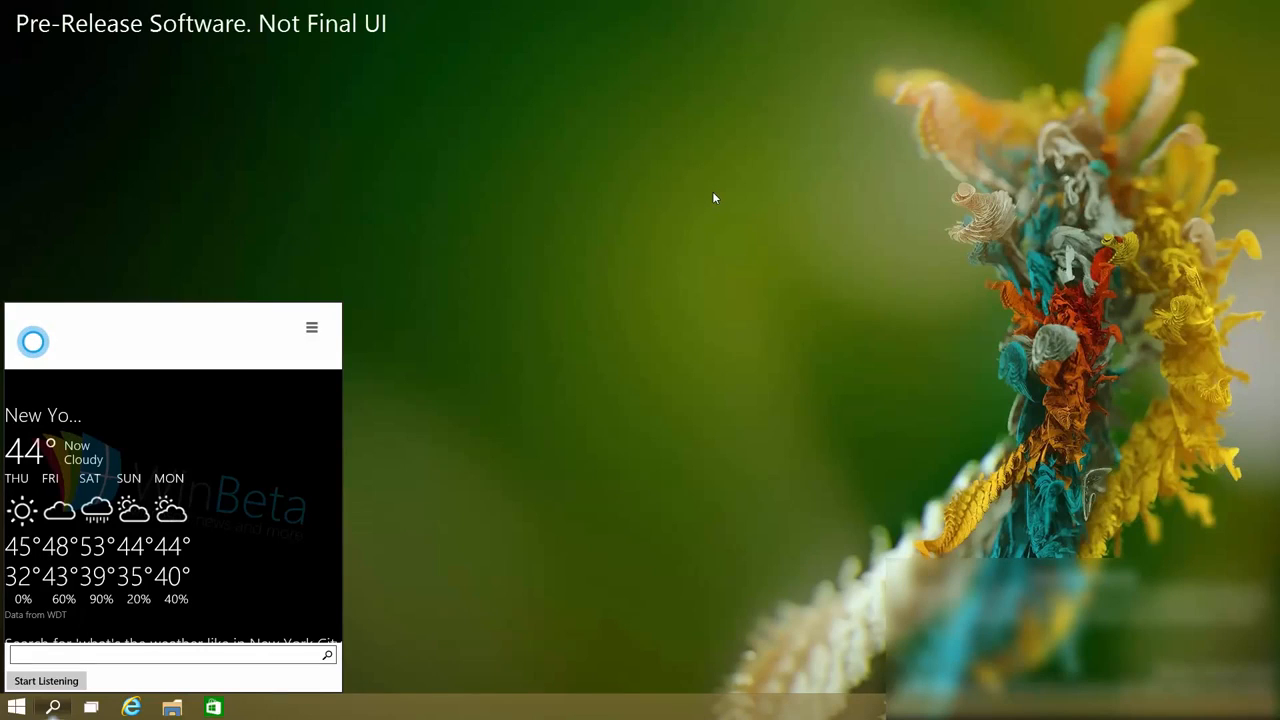
mouse_move(708, 200)
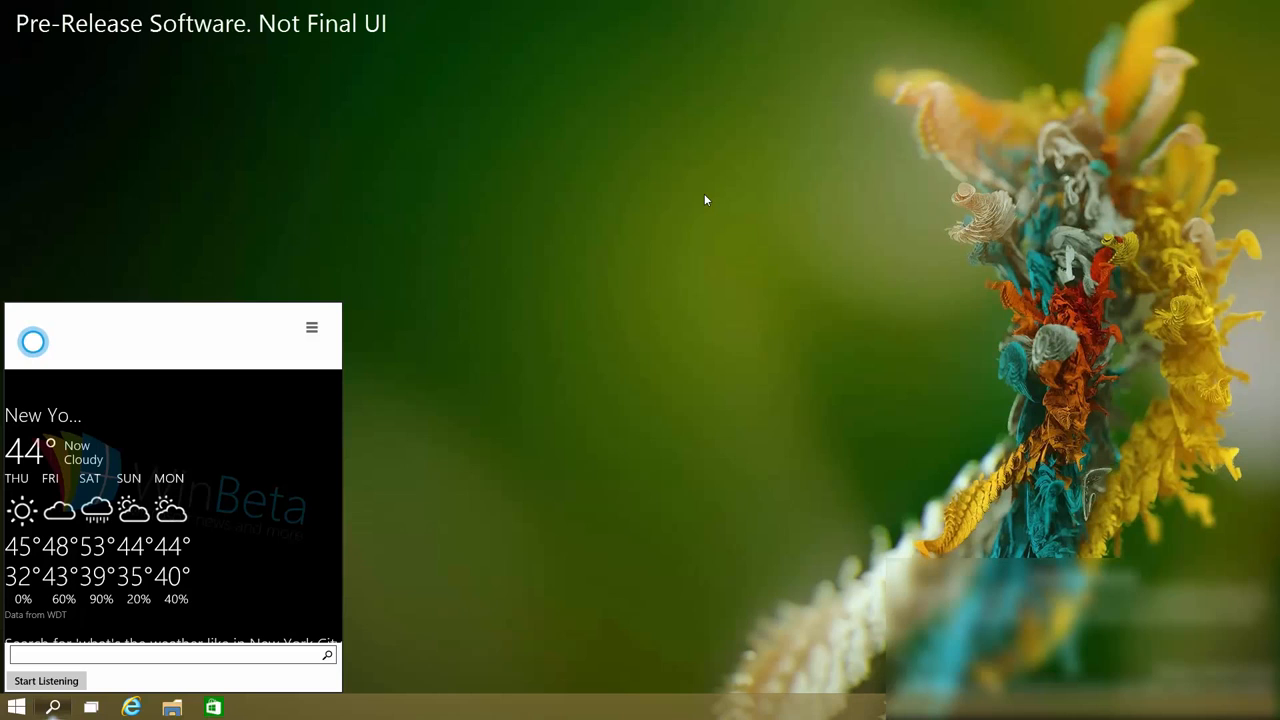
mouse_move(700, 200)
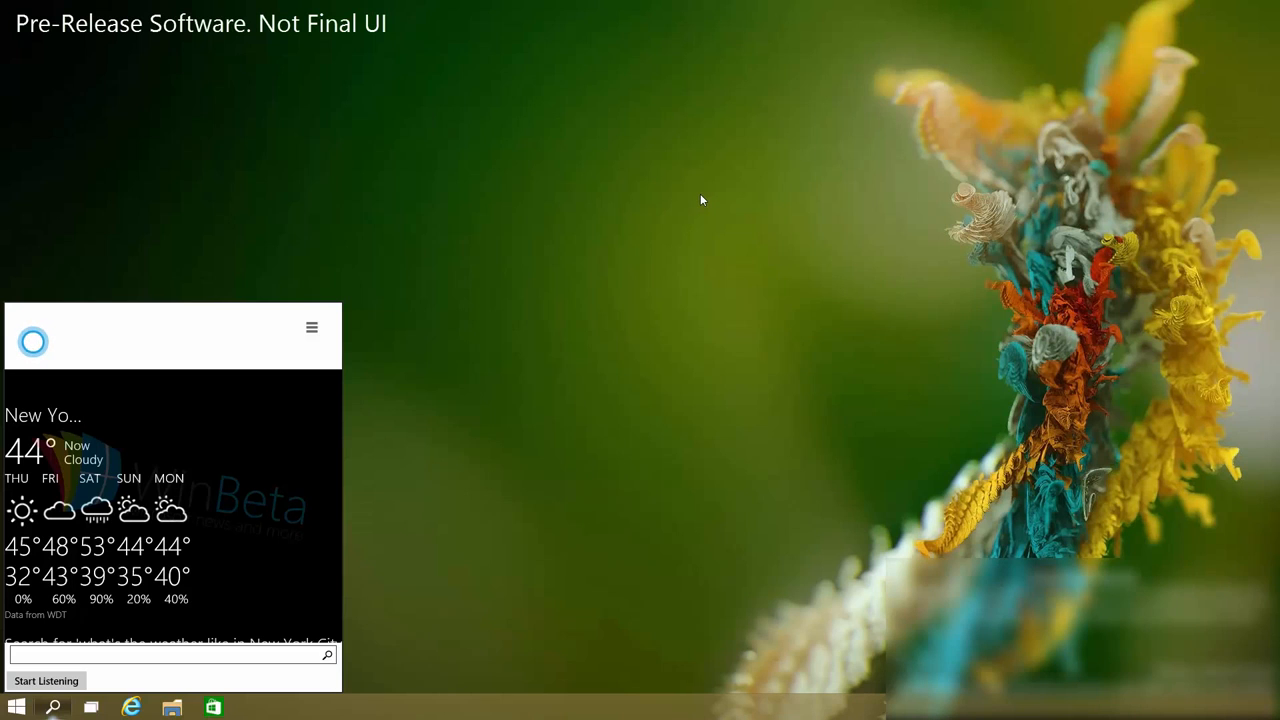
mouse_move(696, 200)
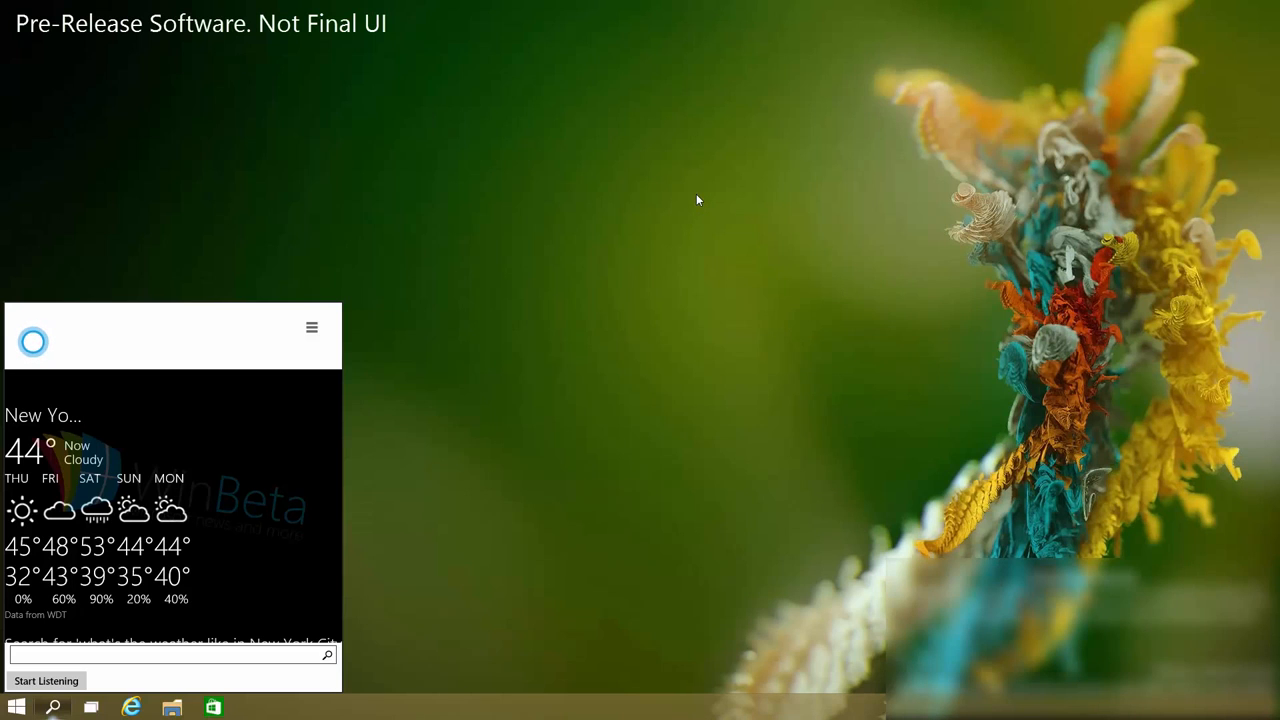